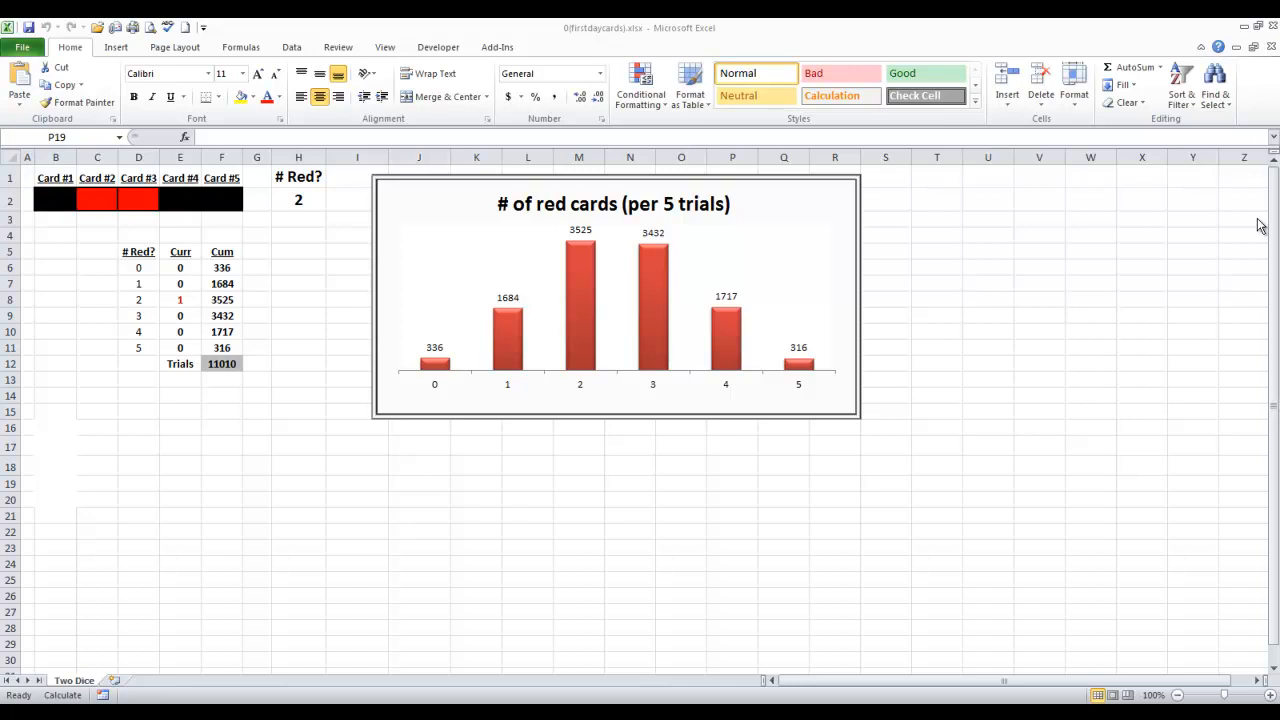
mouse_move(476, 388)
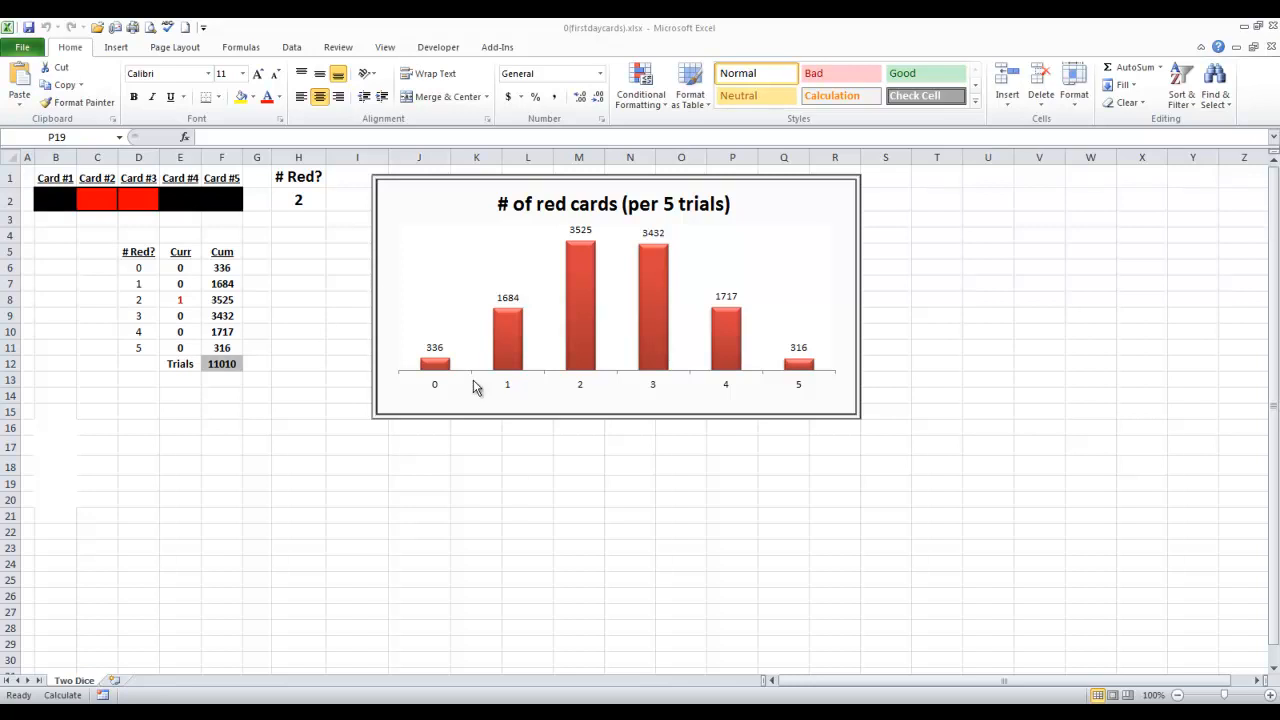
mouse_move(476, 387)
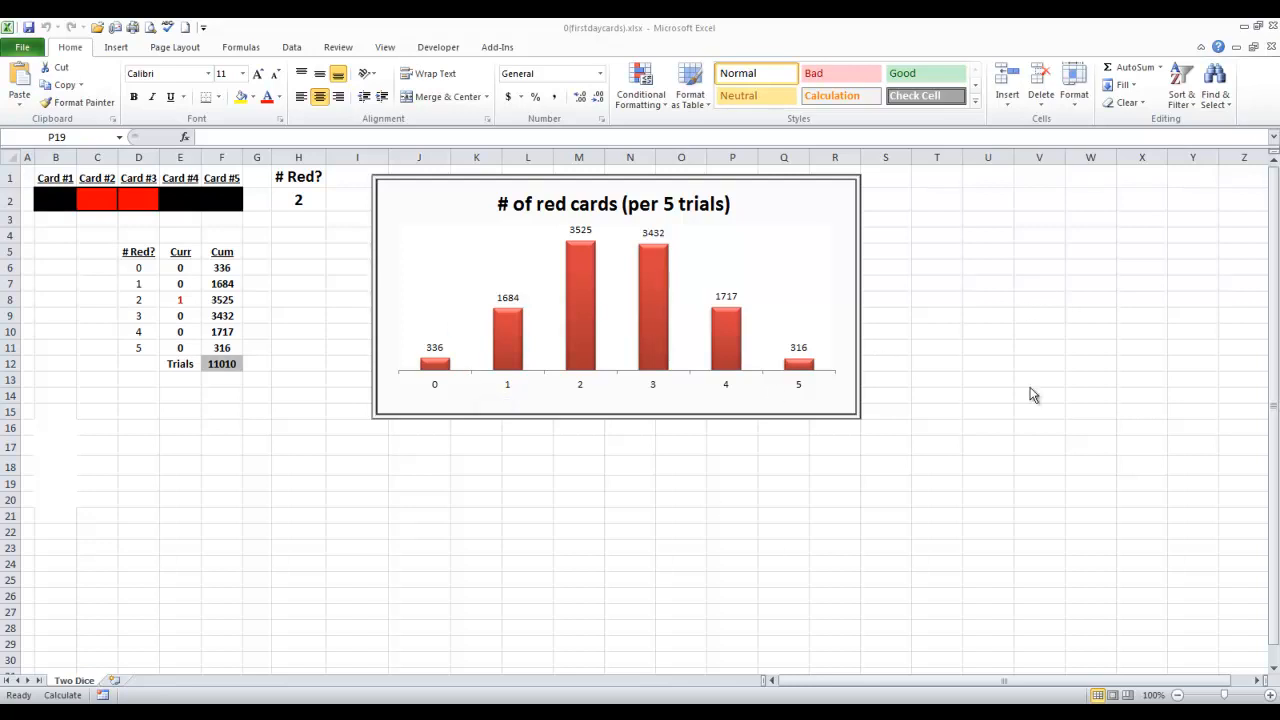
mouse_move(720, 300)
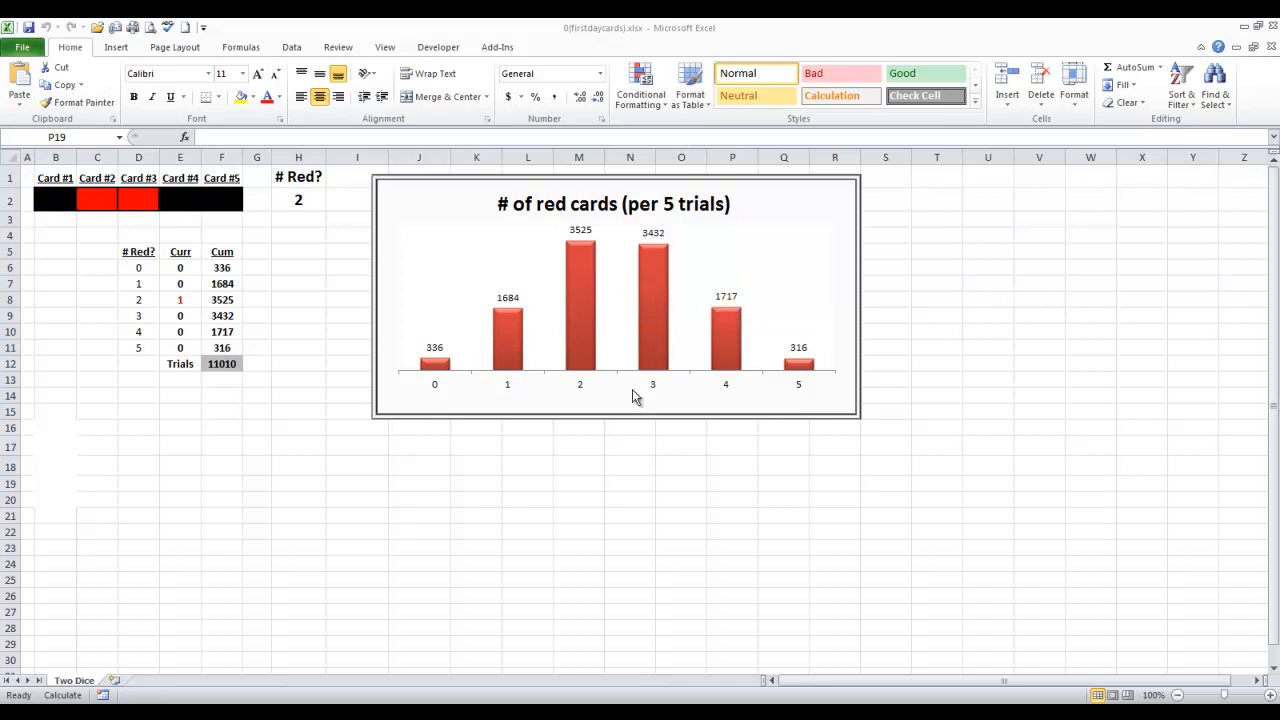
mouse_move(635, 398)
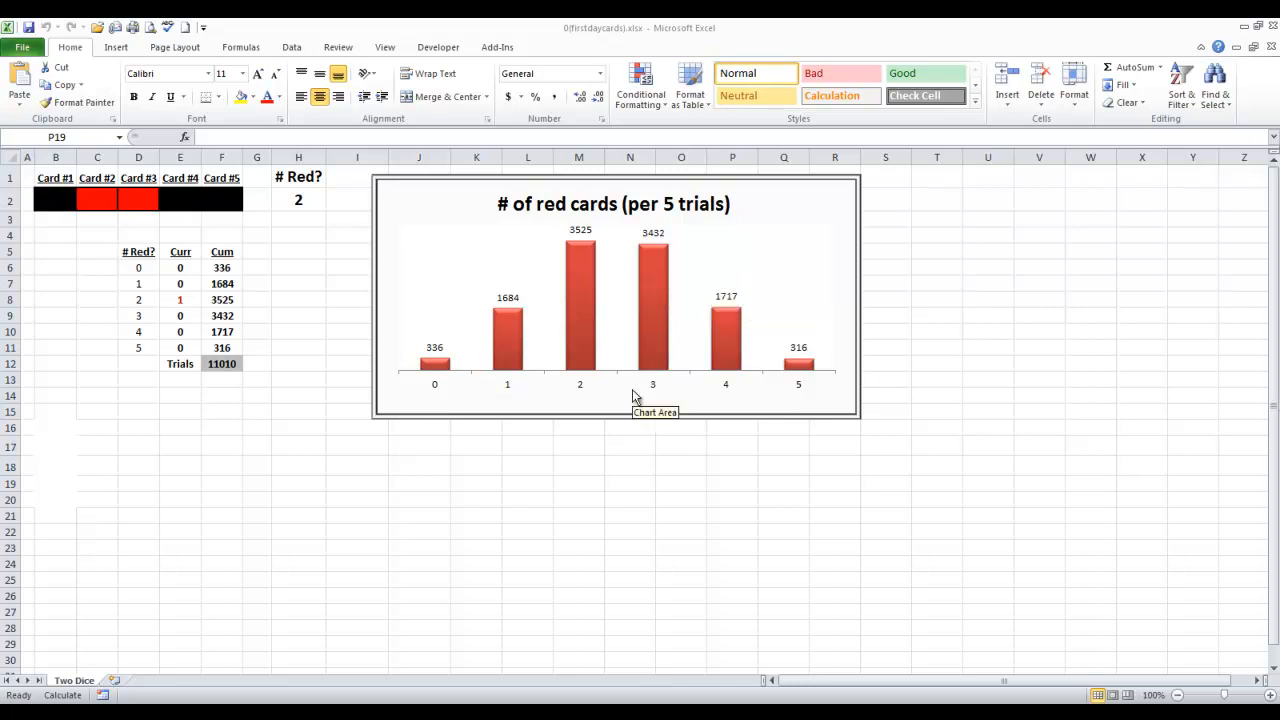
mouse_move(597, 388)
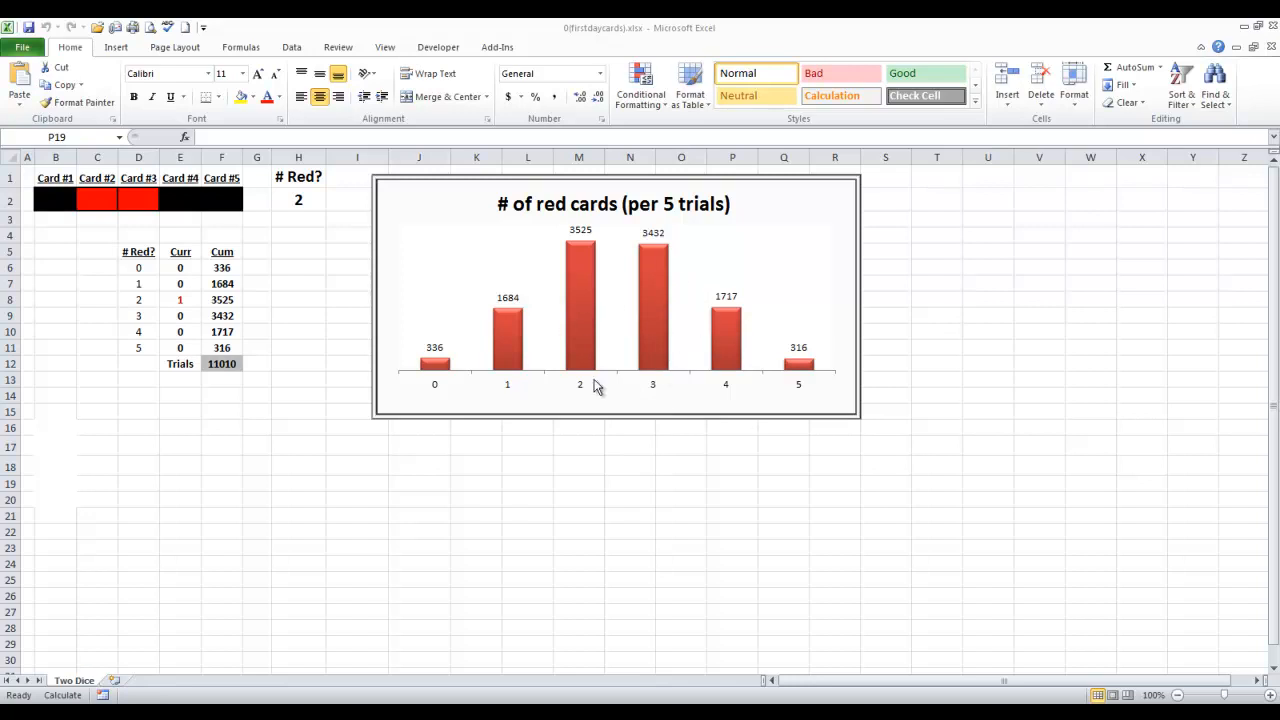
mouse_move(635, 388)
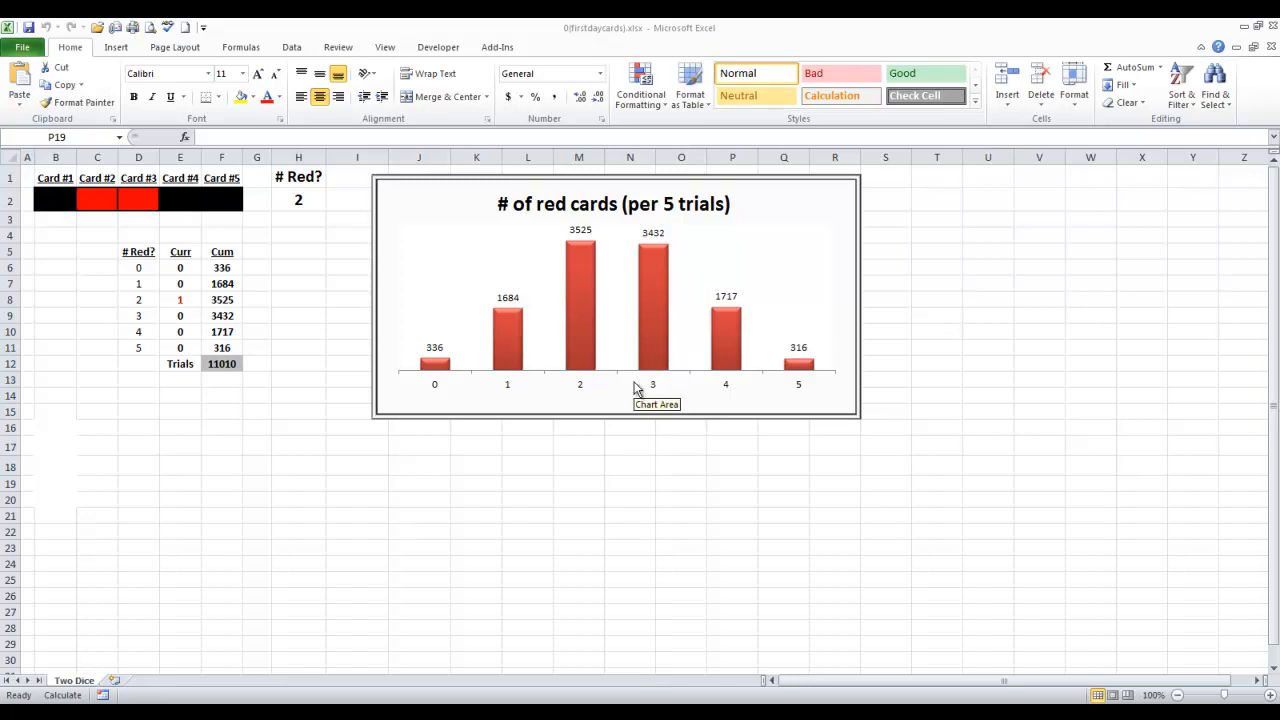
mouse_move(557, 365)
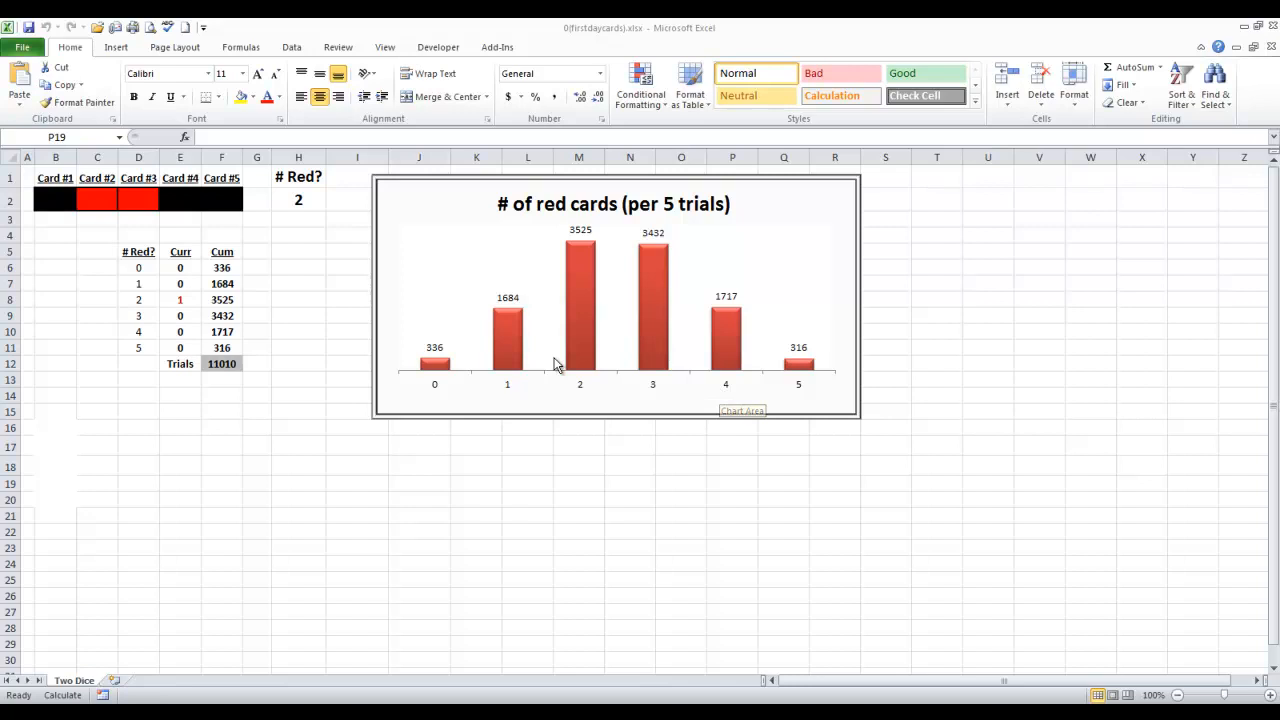
mouse_move(908, 392)
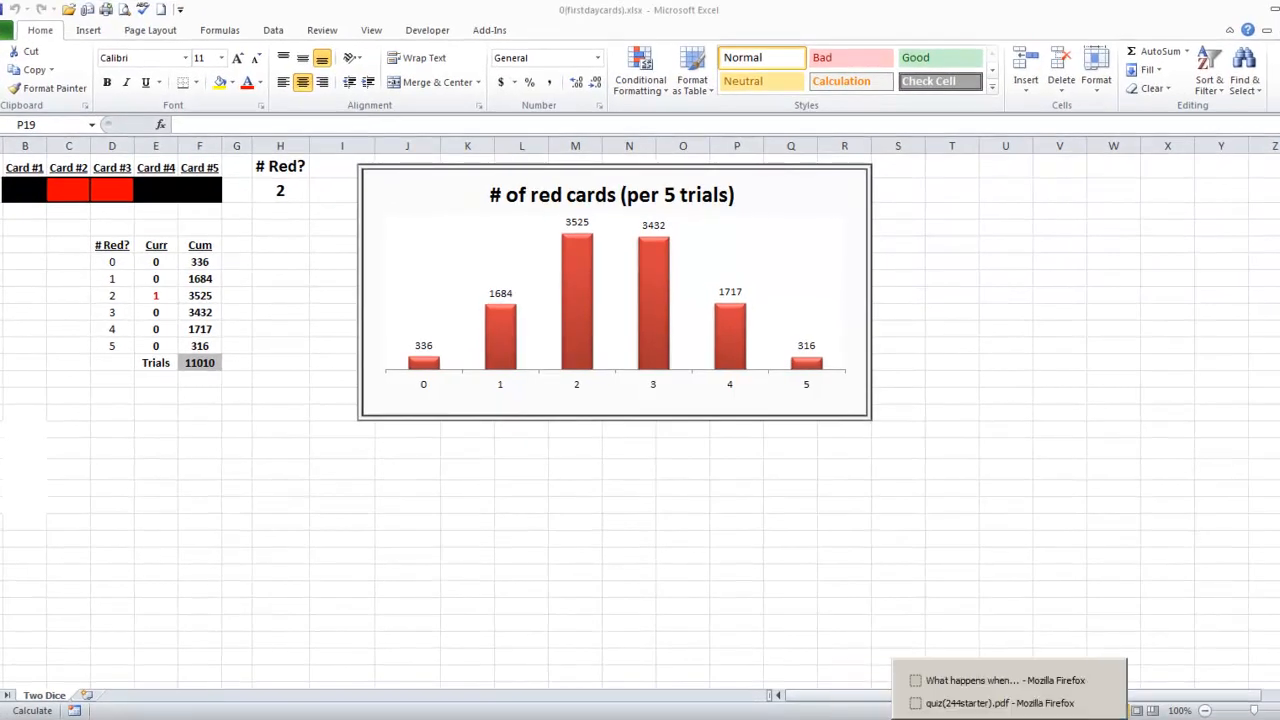
Step: Check the no-red-card cumulative count formula in the quiz document, then return to the workbook
click(1000, 703)
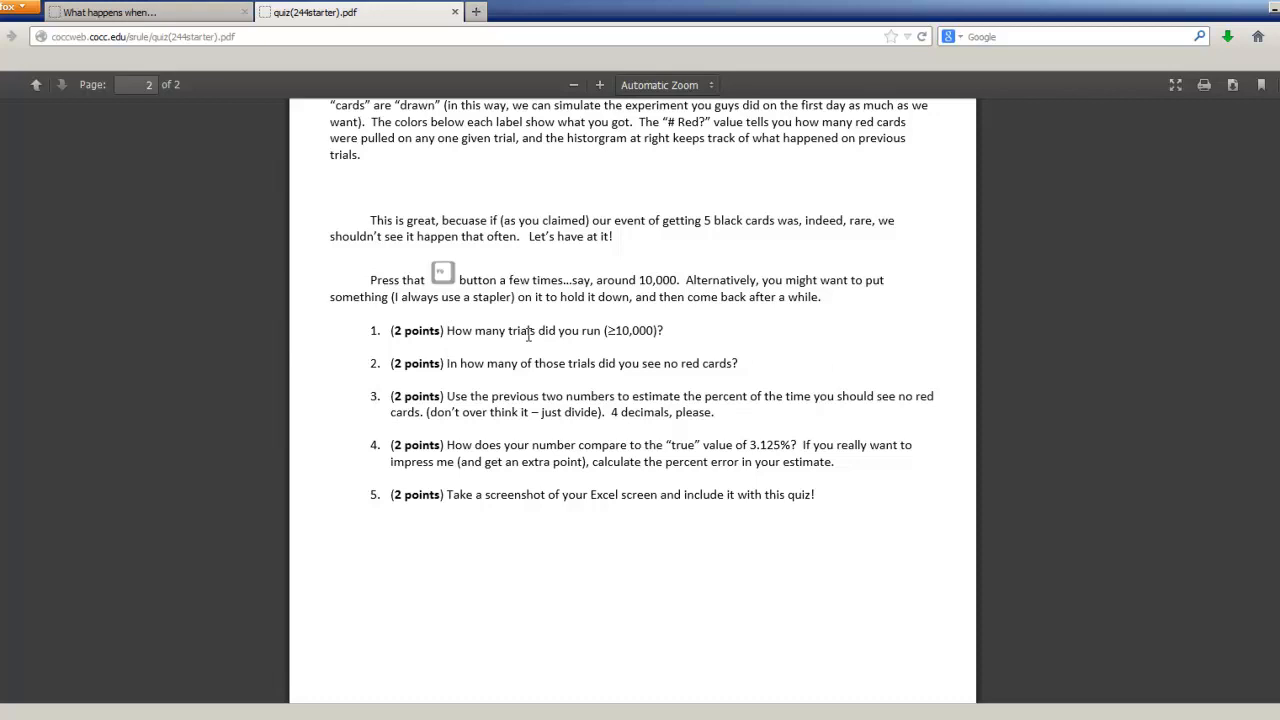
mouse_move(810, 645)
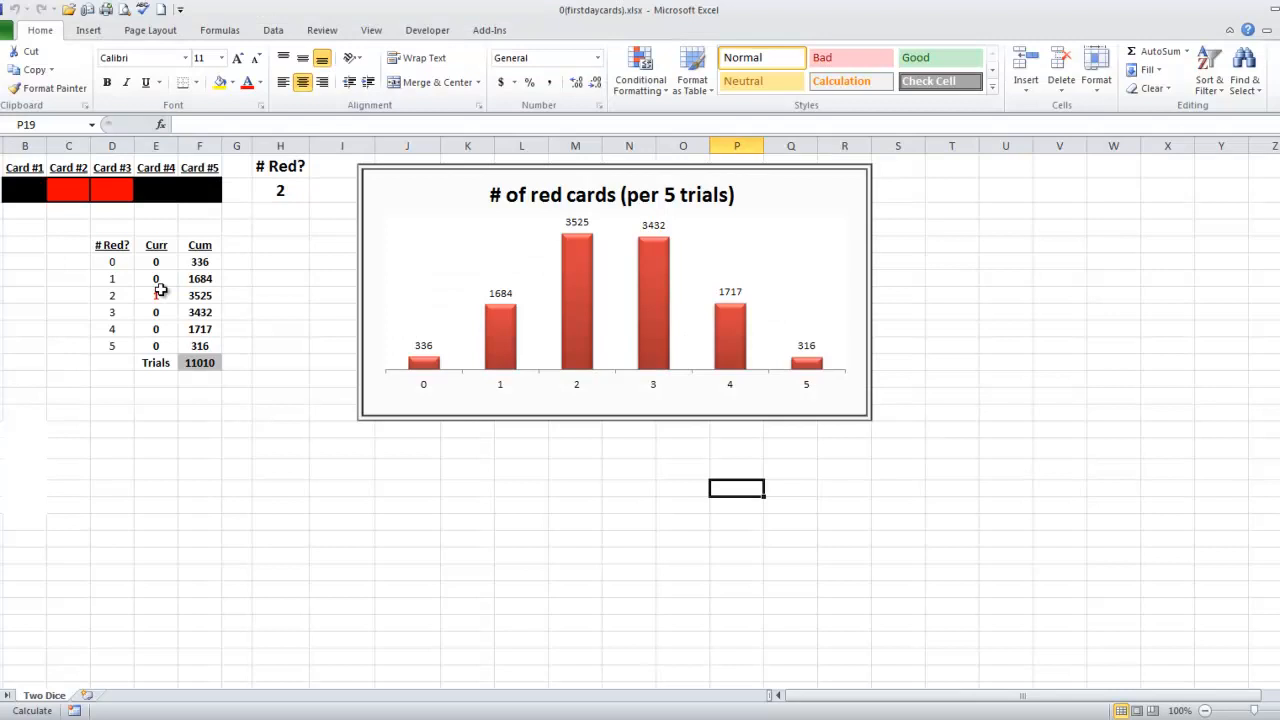
click(199, 261)
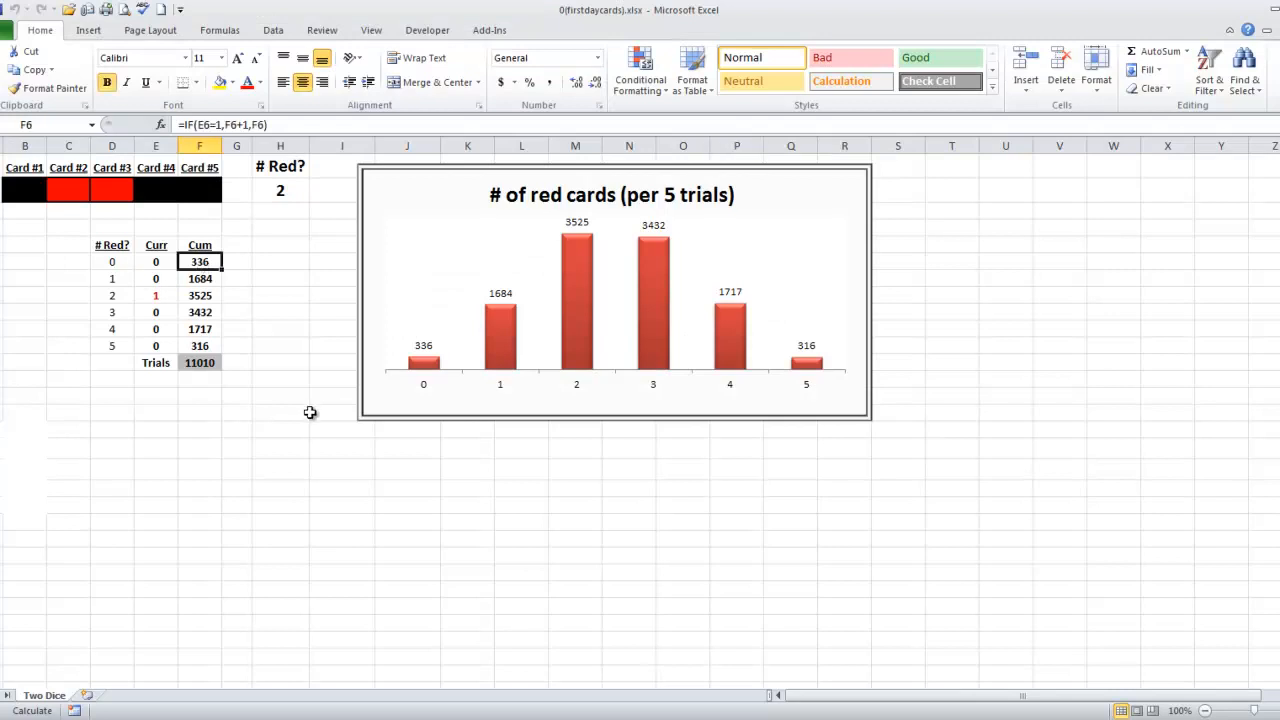
mouse_move(1025, 628)
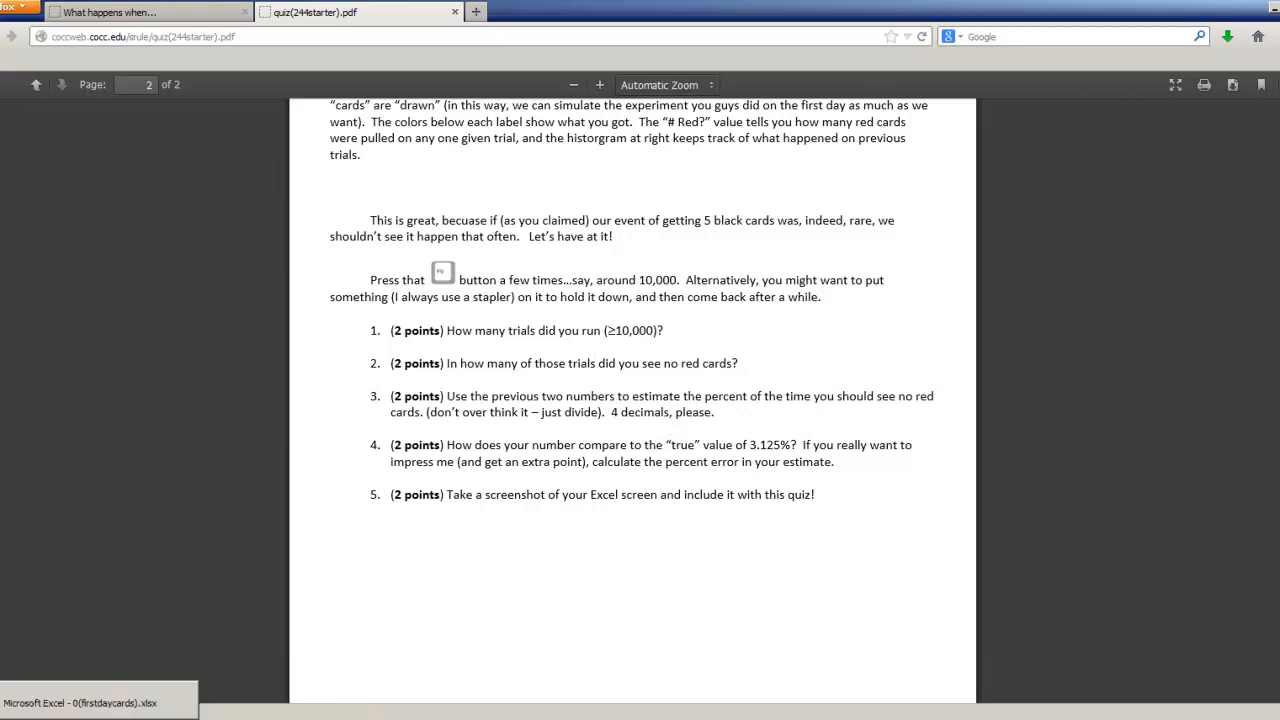
click(80, 702)
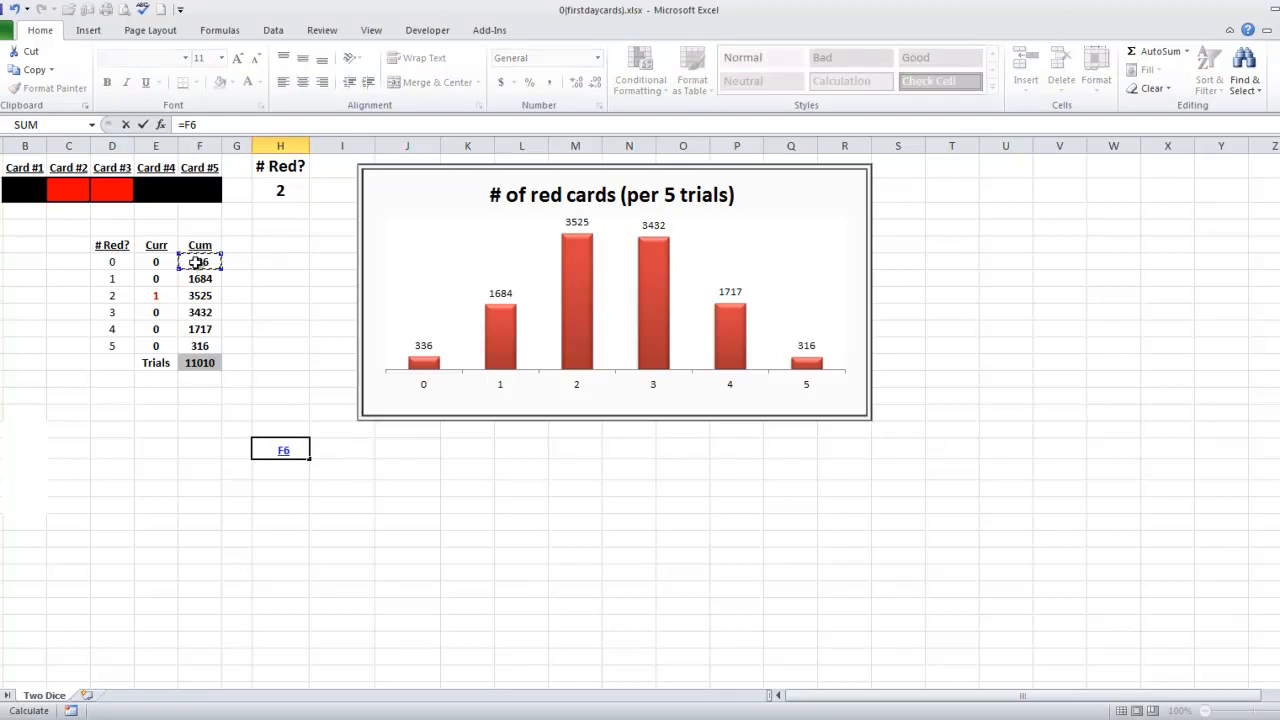
Step: Start the no-red-card estimate =F208/F213 in an empty cell below the chart
text(/F12)
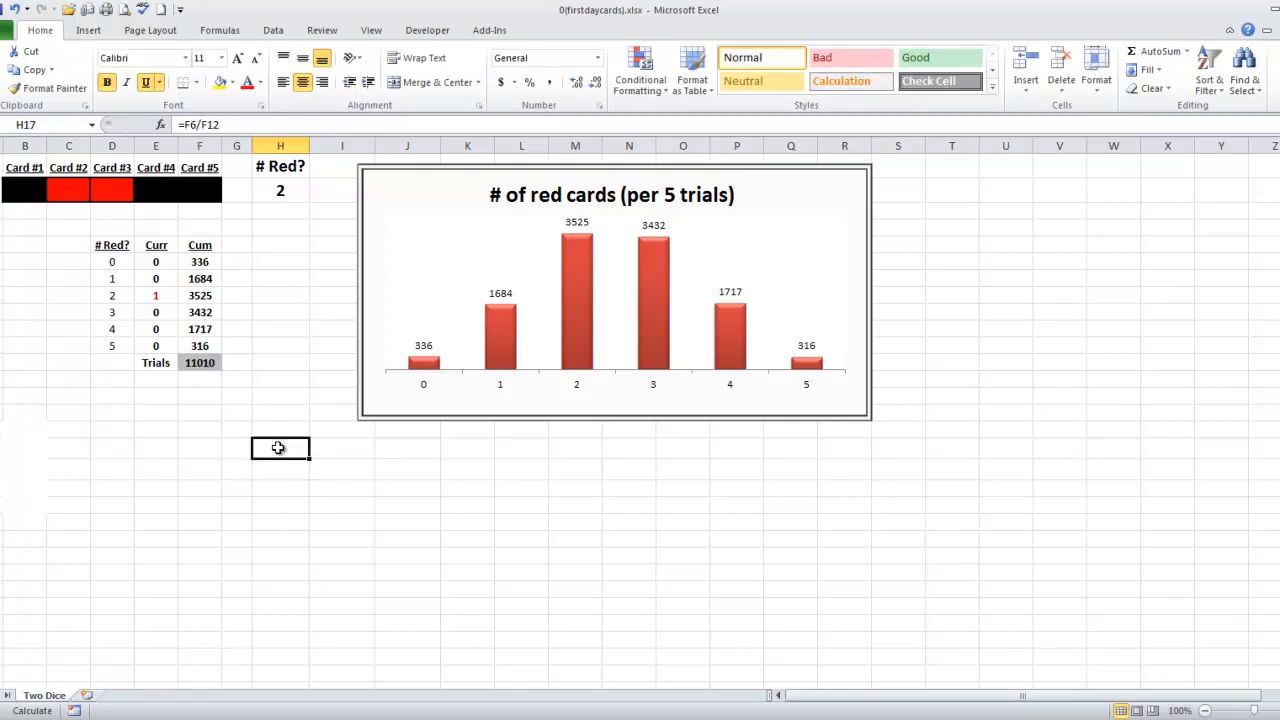
click(407, 538)
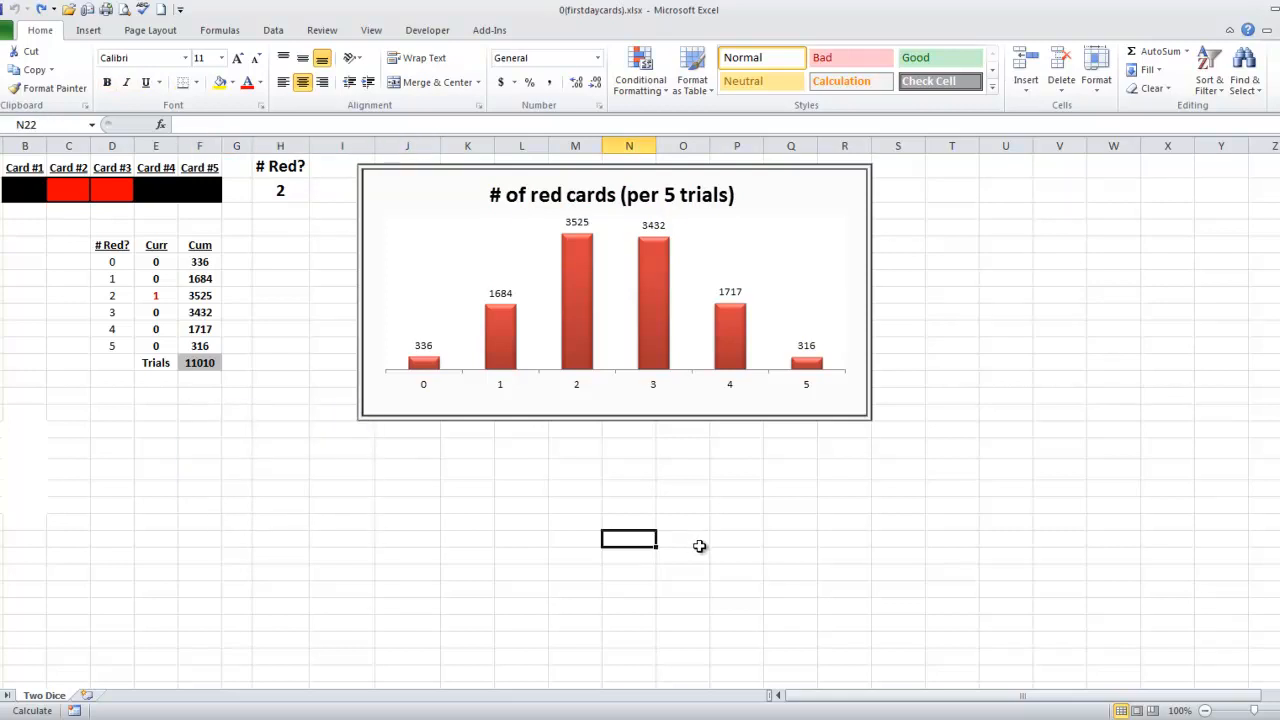
text(=)
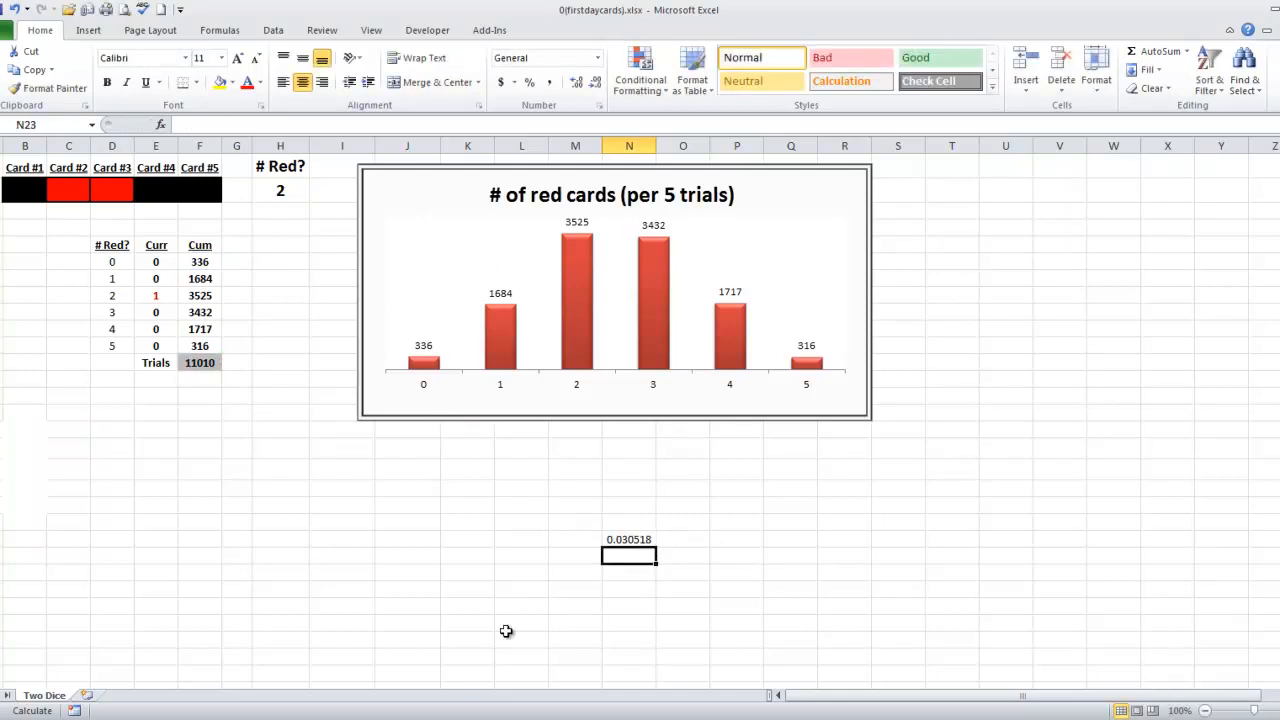
mouse_move(689, 562)
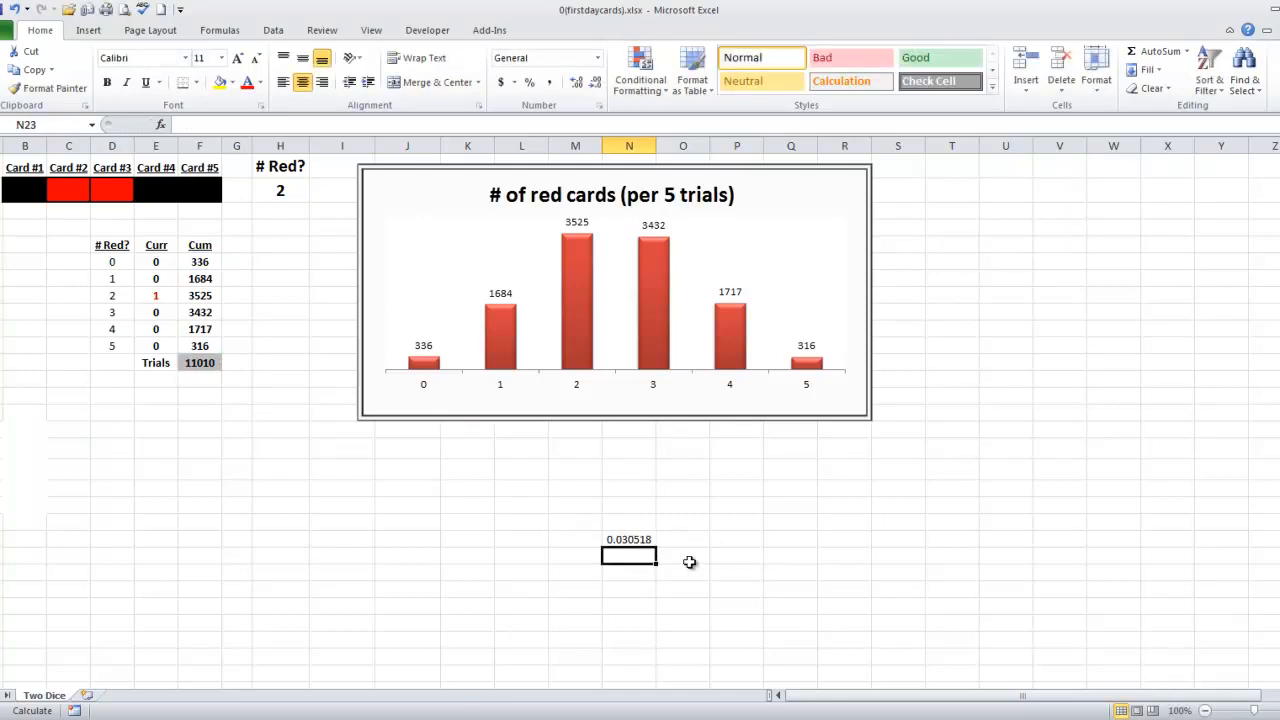
mouse_move(221, 446)
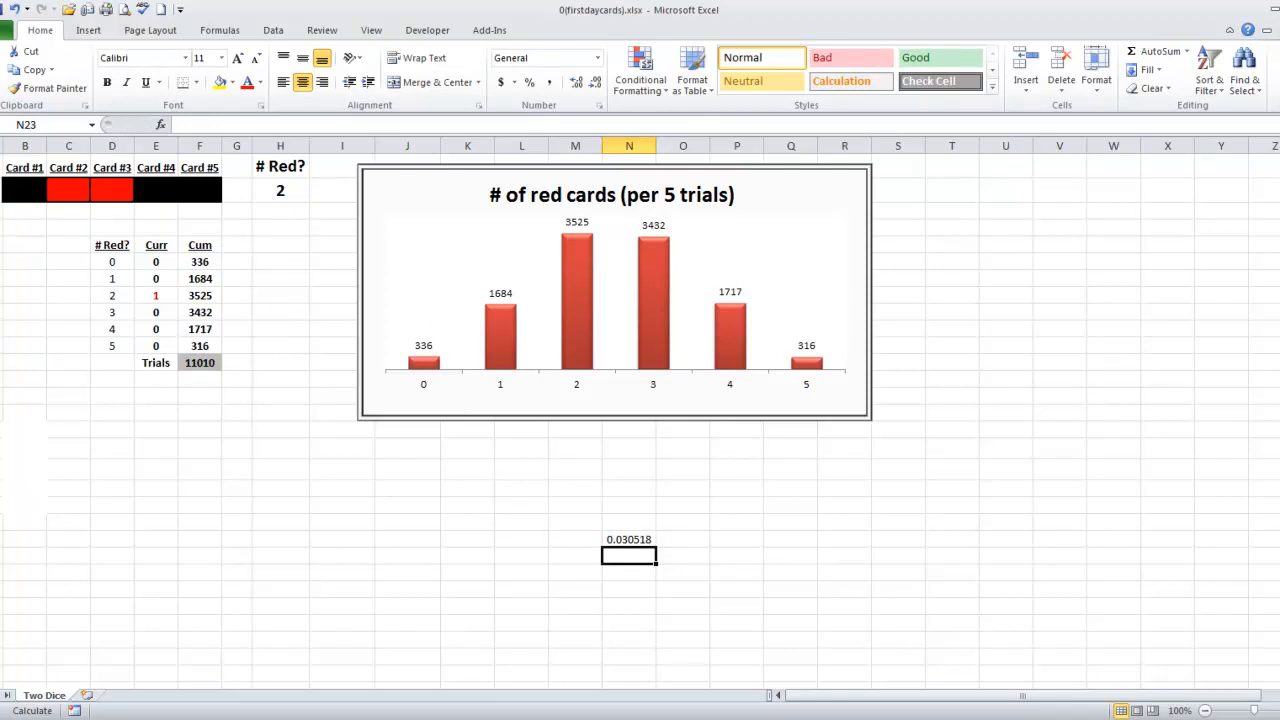
mouse_move(801, 402)
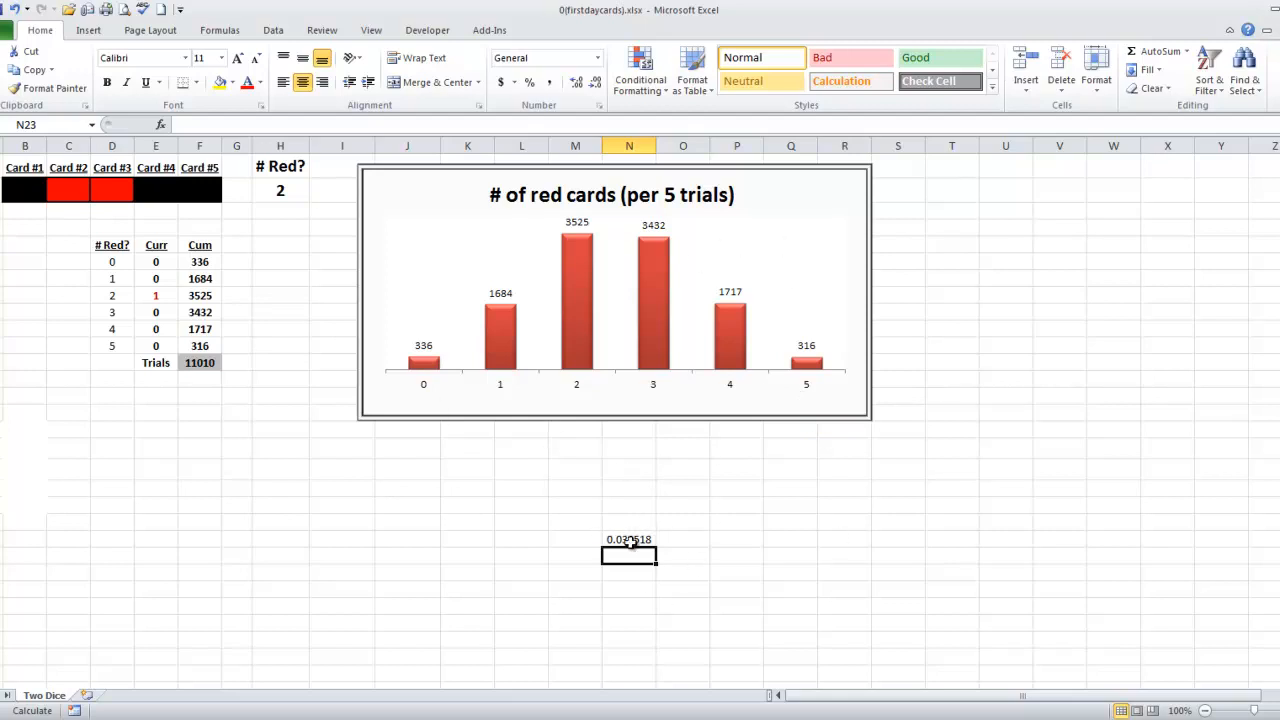
mouse_move(630, 552)
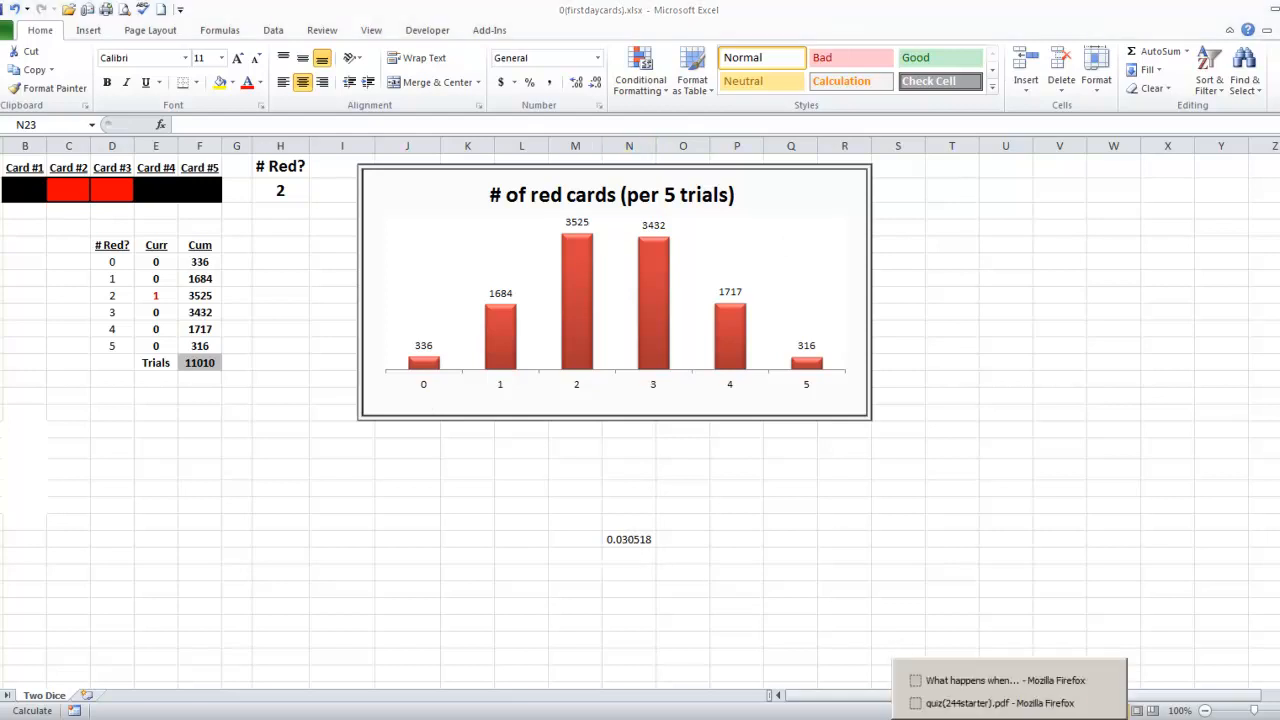
click(1000, 703)
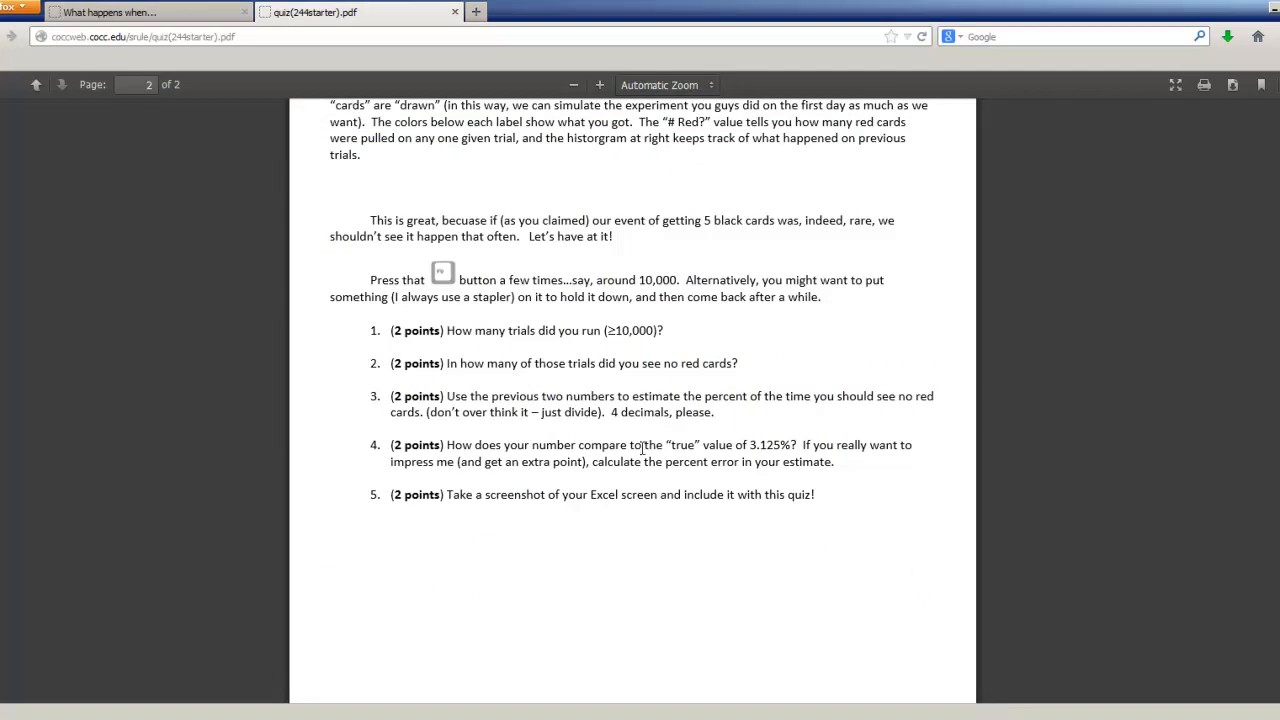
mouse_move(807, 459)
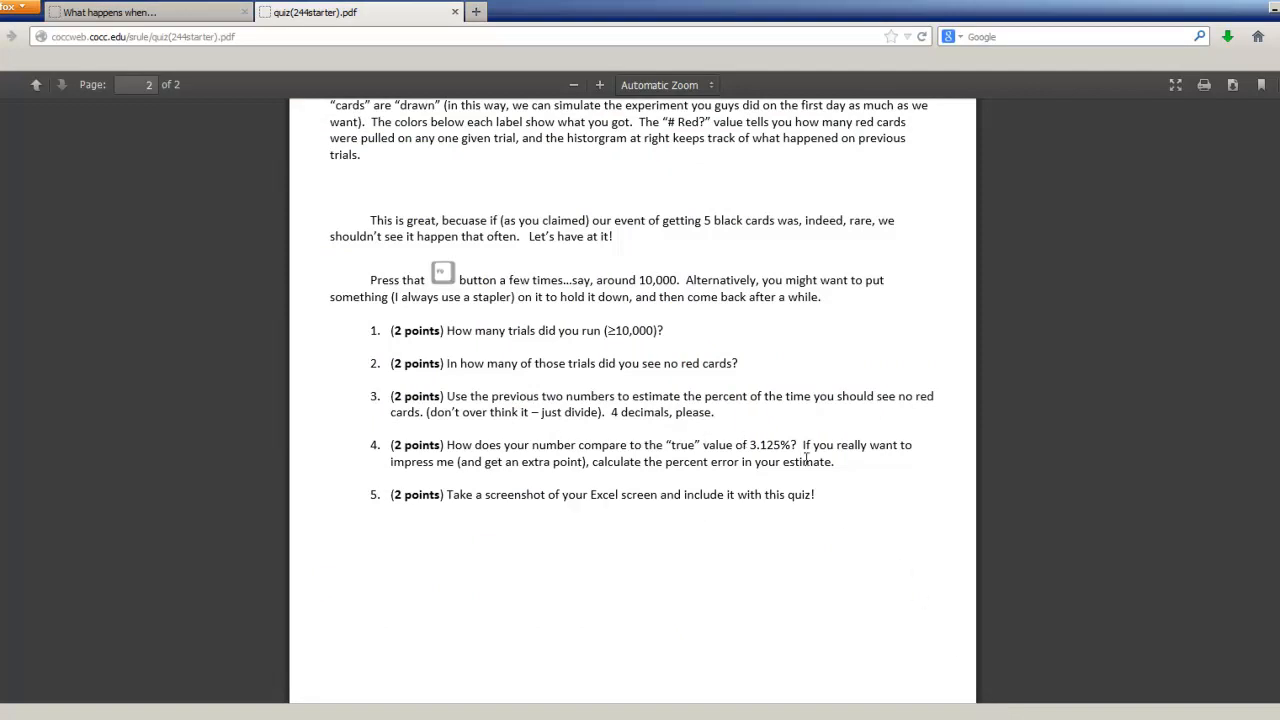
mouse_move(884, 524)
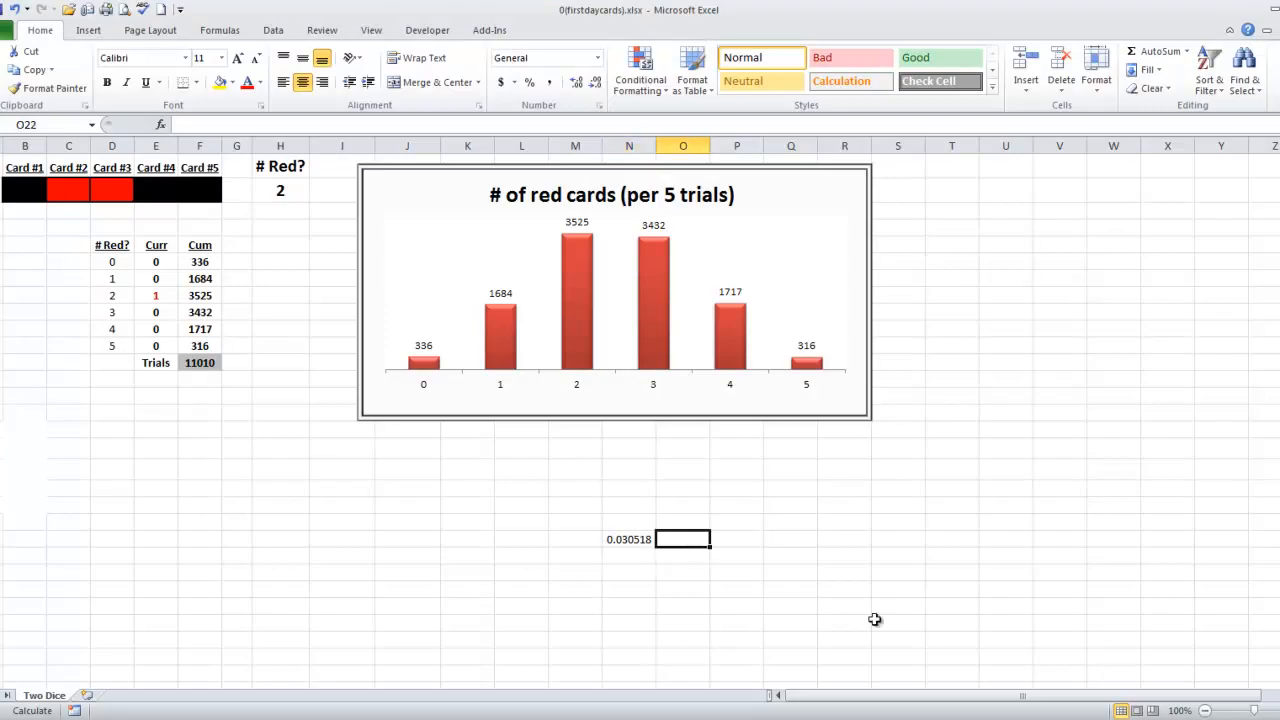
text(=)
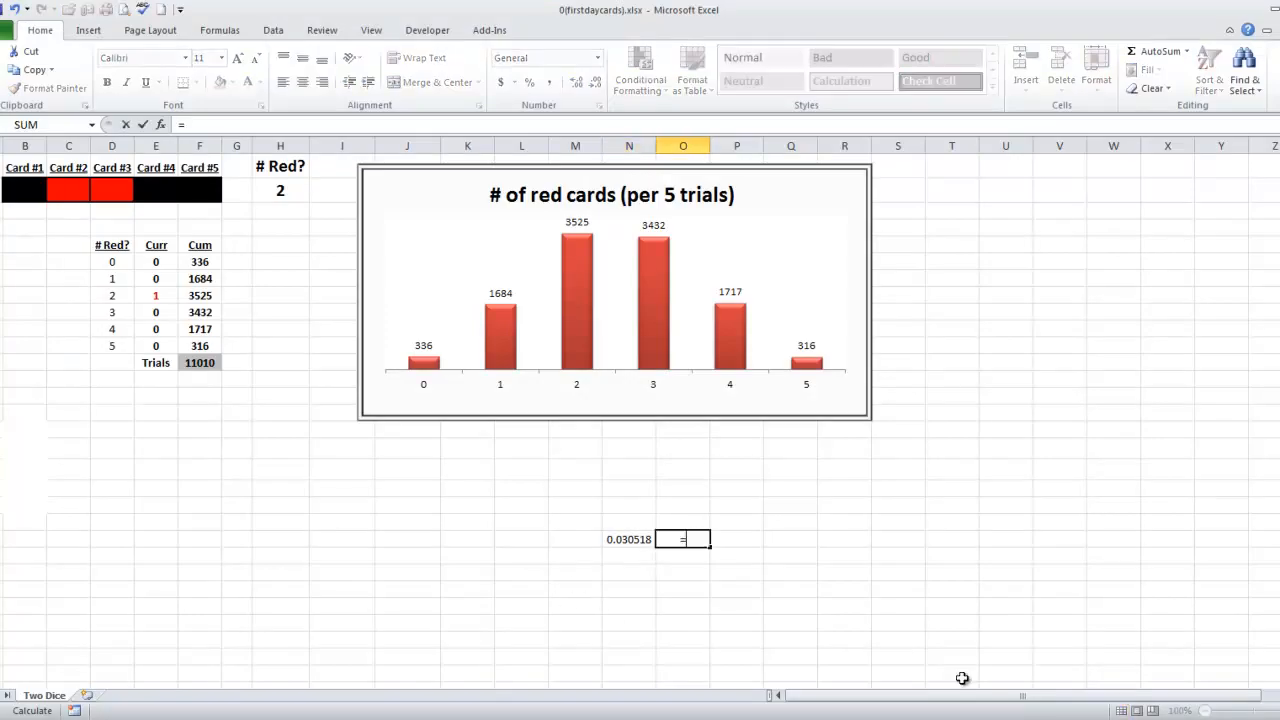
text(0.03125-)
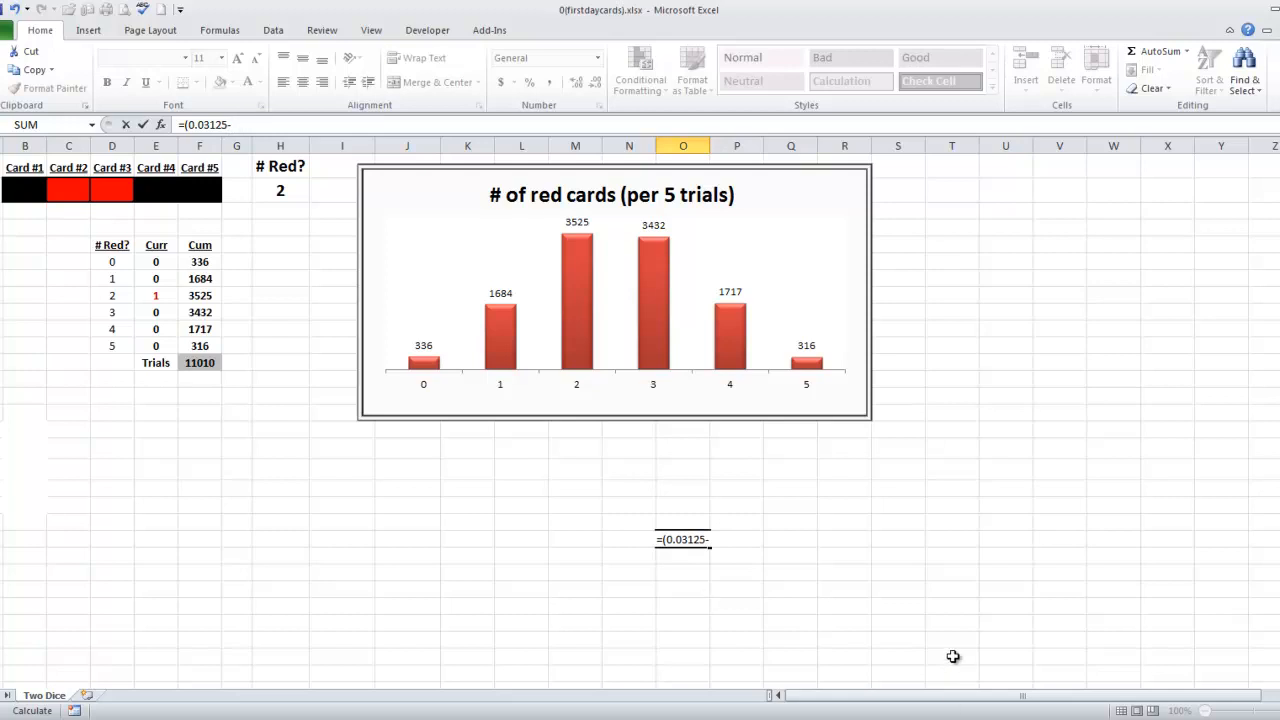
click(736, 589)
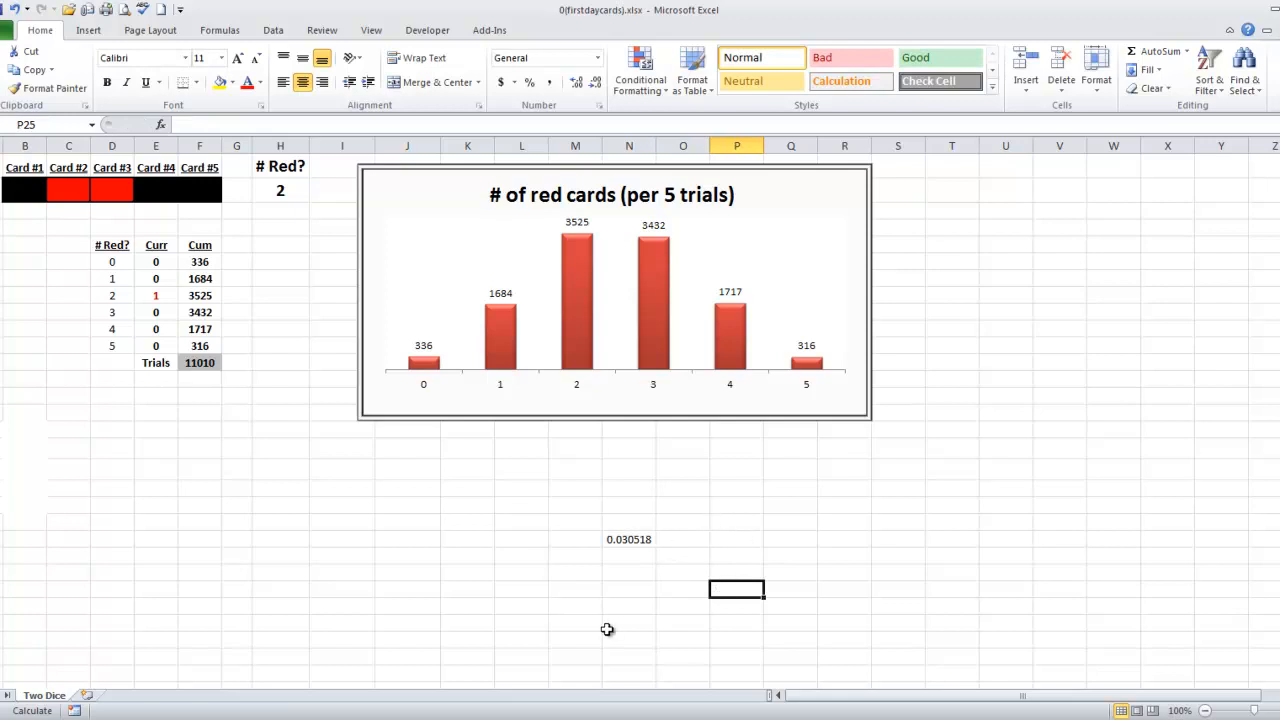
Step: Enter the percent-error formula =(0.03125-N22)/0.03125 below the estimate, giving 0.023433
click(628, 589)
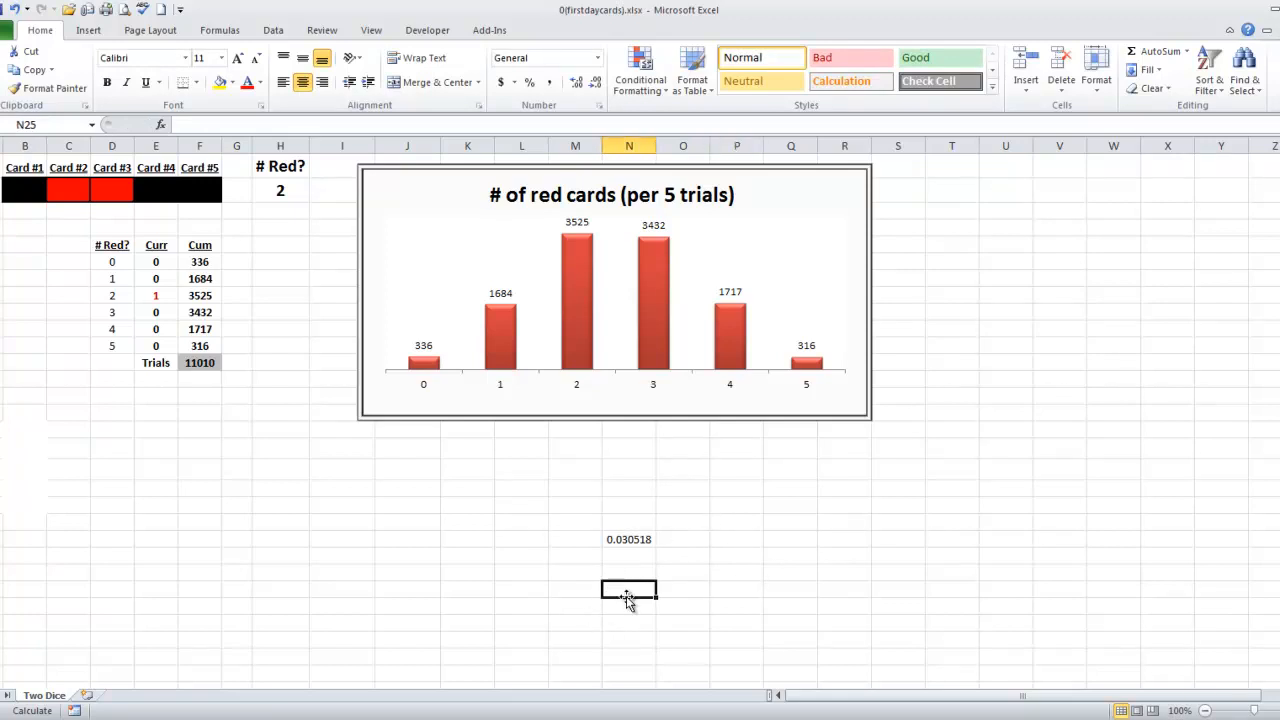
text(=(0.03125-N22)
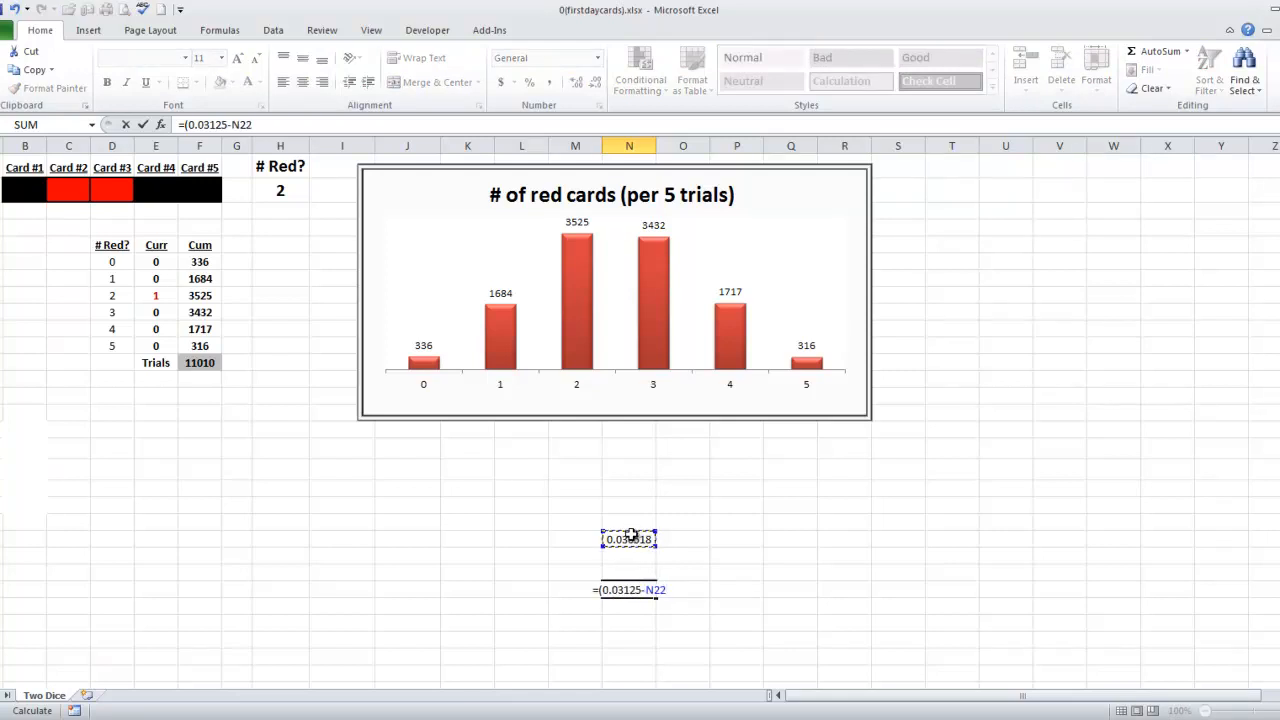
text()/)
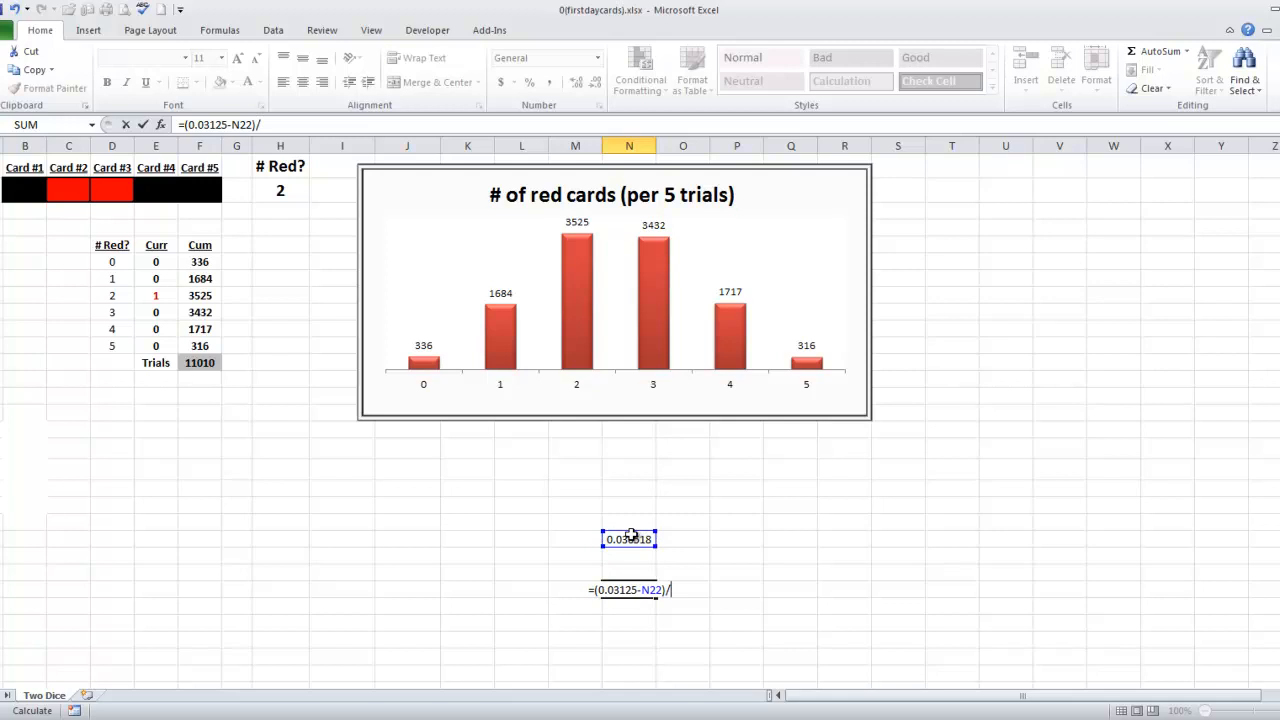
text(0.03)
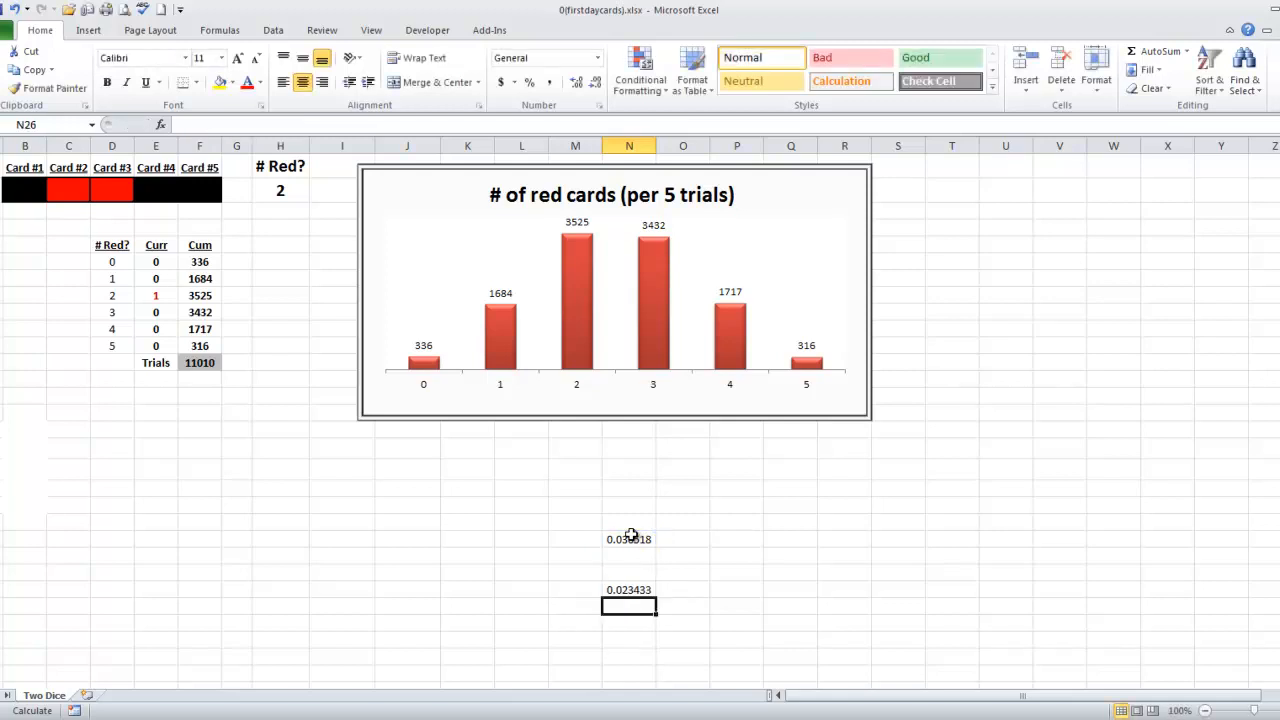
click(629, 589)
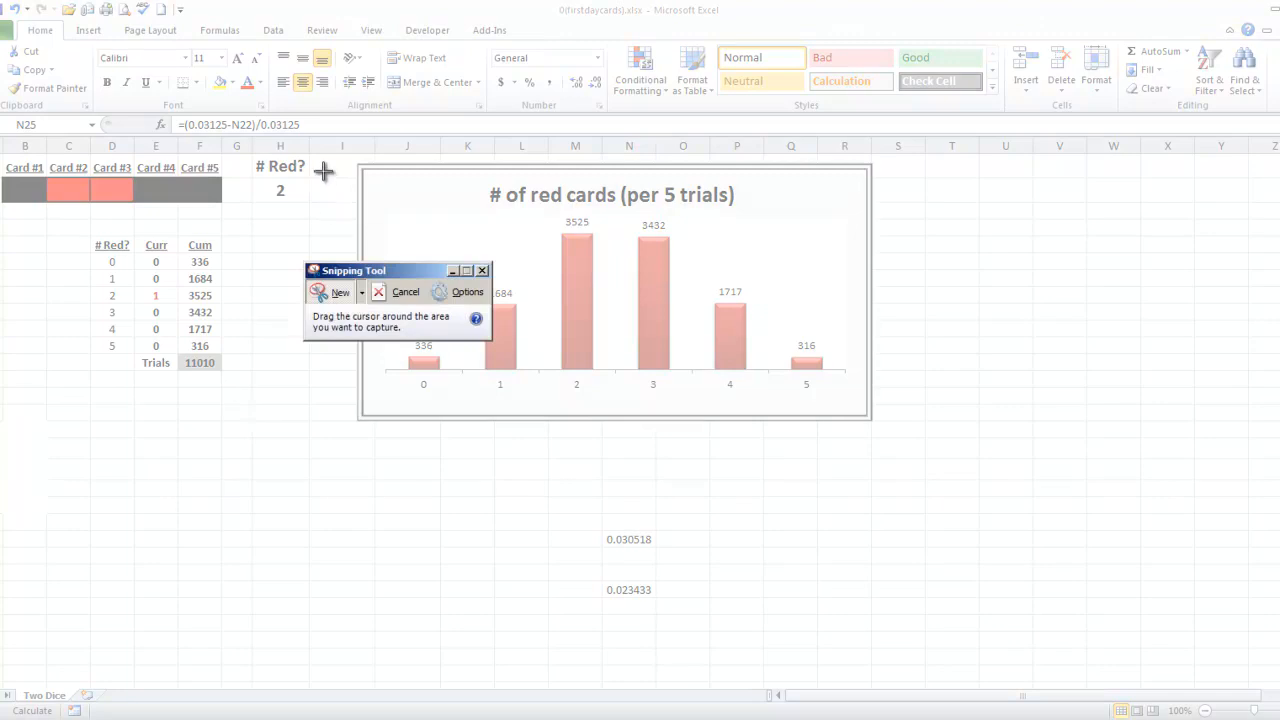
Step: Capture a screenshot of the chart area with the Snipping Tool
drag(333, 152, 887, 448)
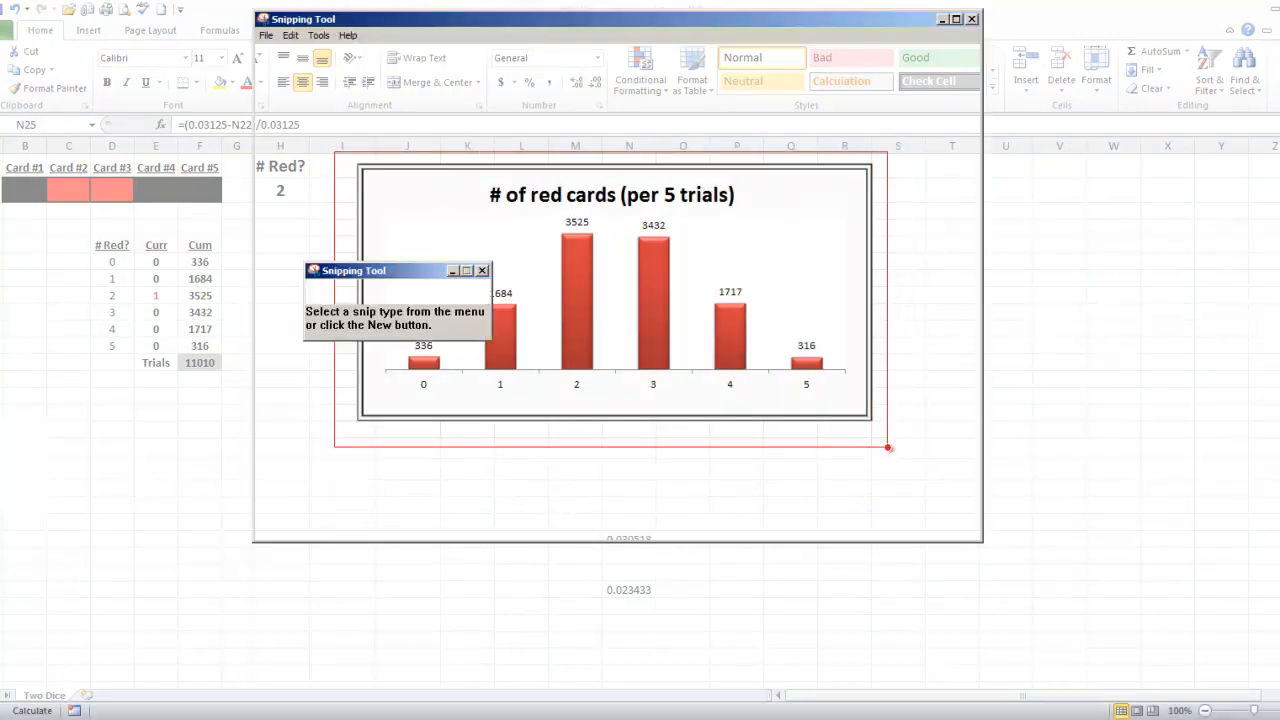